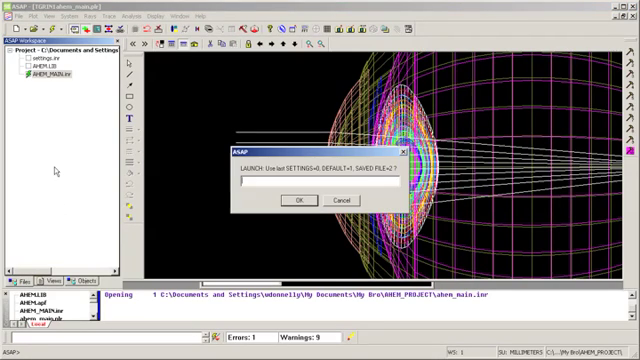
# Step: Answer the launch prompt with 2 so the SETTINGS.INF script loads the eye model
pyautogui.write('2')
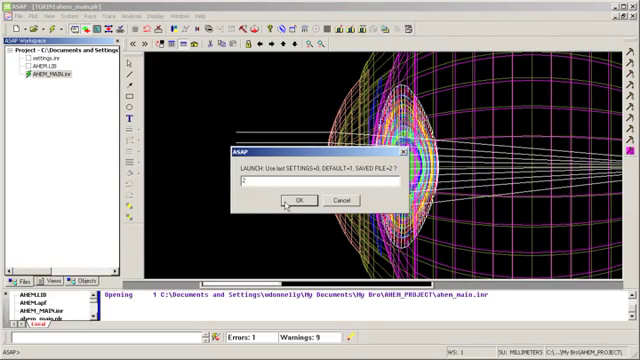
pyautogui.click(296, 200)
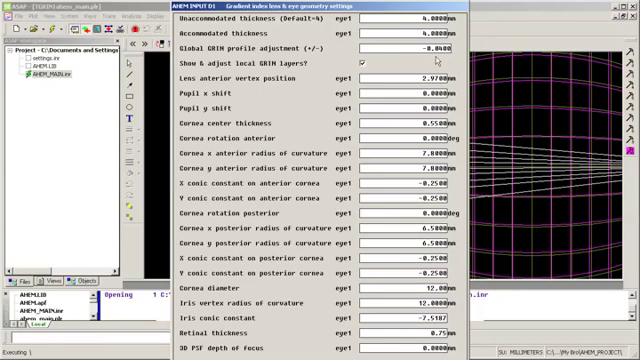
pyautogui.moveTo(316, 116)
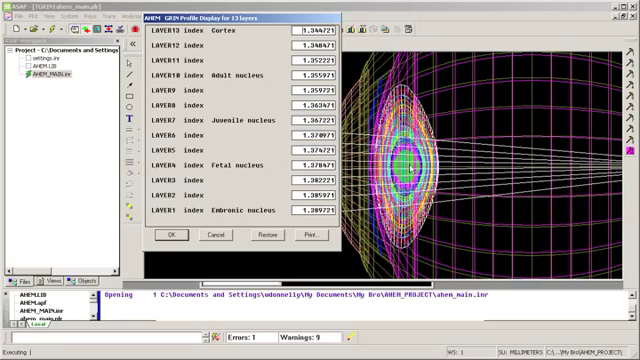
pyautogui.moveTo(256, 200)
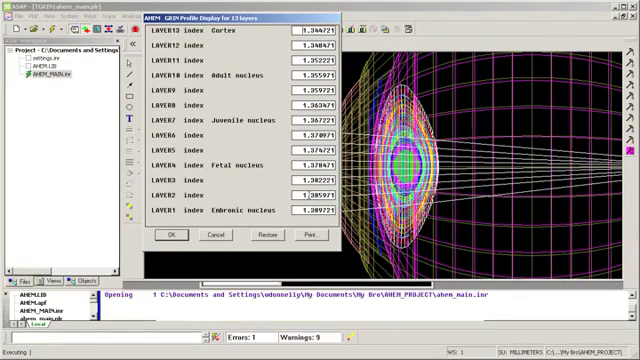
pyautogui.moveTo(276, 40)
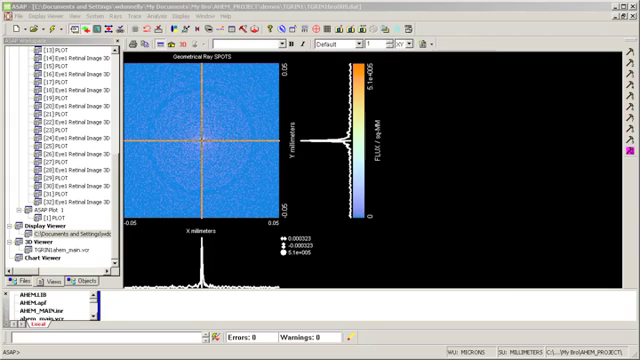
pyautogui.moveTo(470, 180)
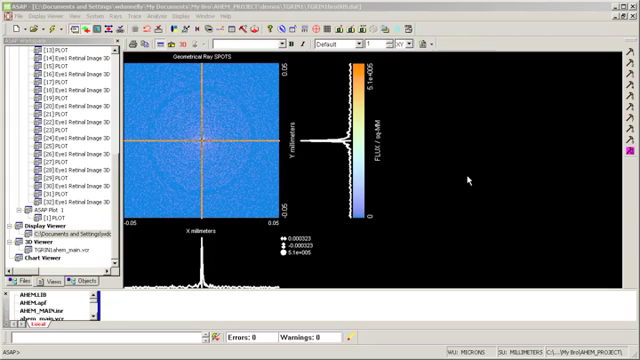
pyautogui.moveTo(468, 178)
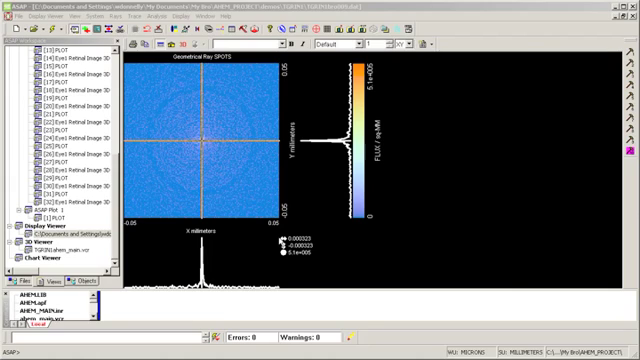
pyautogui.moveTo(290, 236)
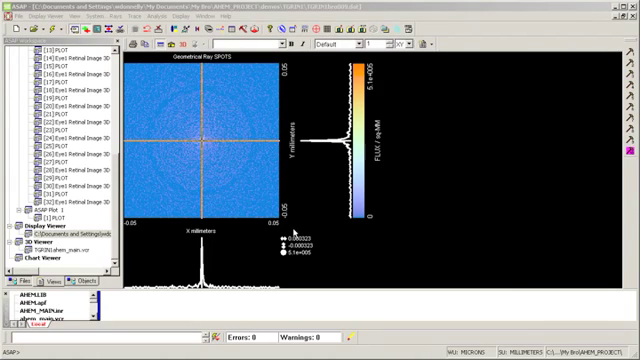
pyautogui.moveTo(310, 218)
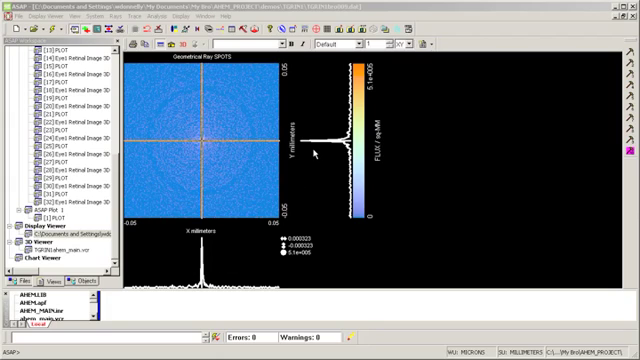
pyautogui.moveTo(468, 216)
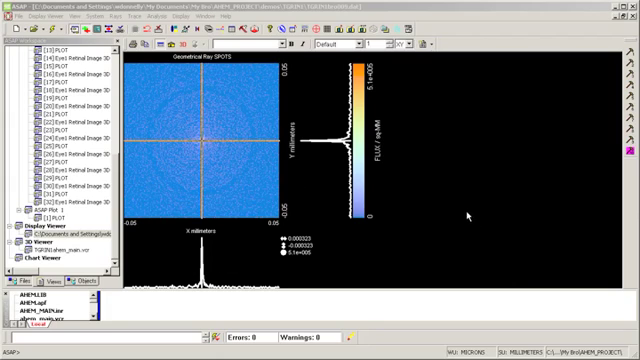
pyautogui.moveTo(470, 212)
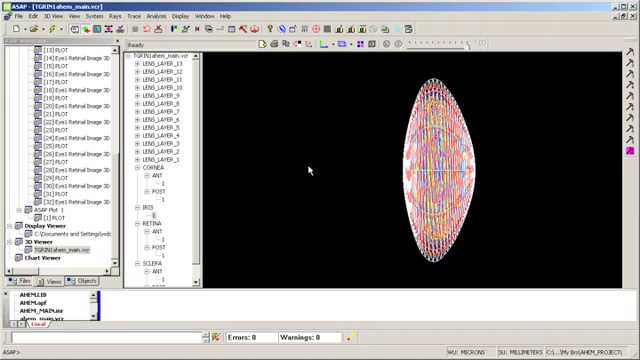
# Step: Highlight two GRIN_LAYER entries to reveal the nested lens shells in the 3D view
pyautogui.click(160, 158)
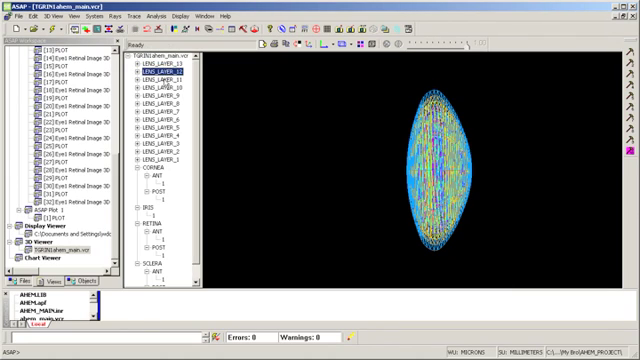
pyautogui.click(160, 94)
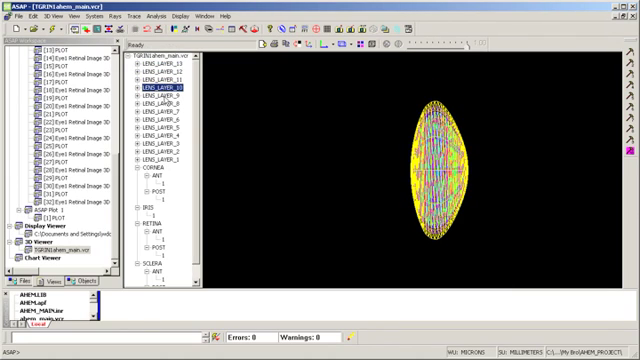